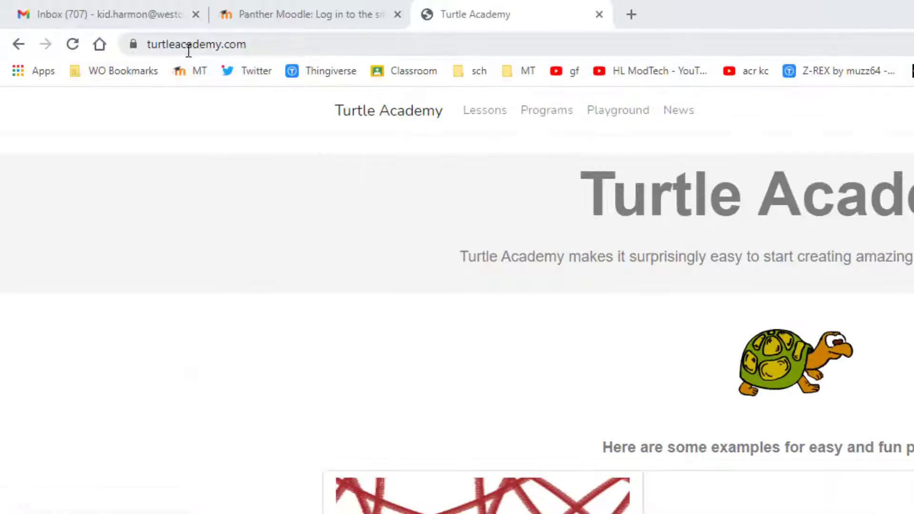
# Log in to the Turtle Academy account
pyautogui.scroll(-3)
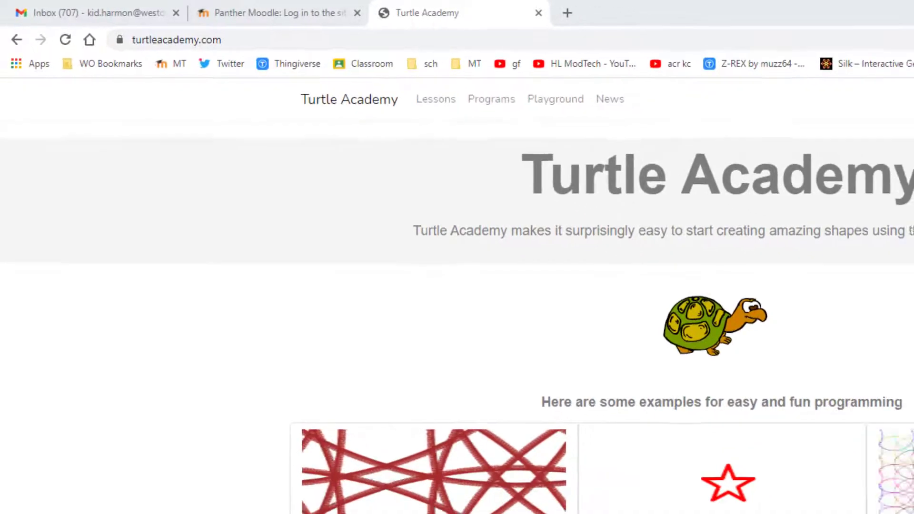
pyautogui.click(726, 94)
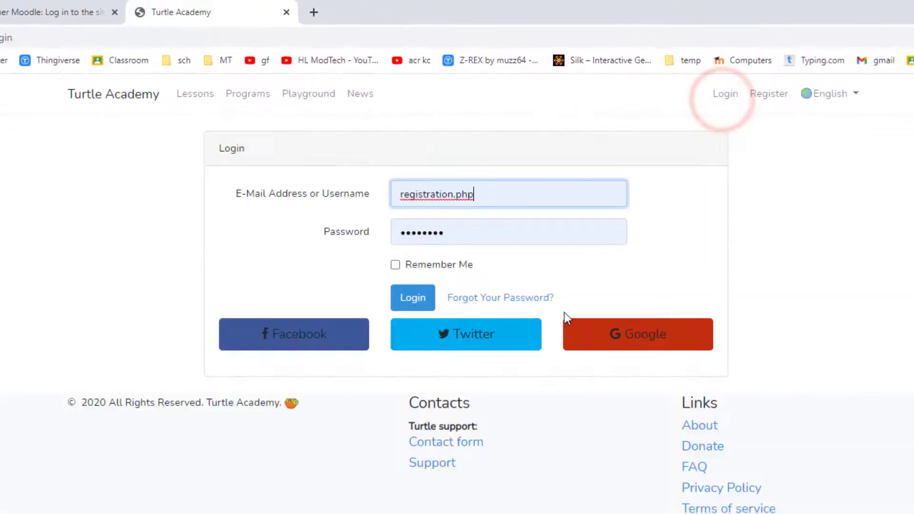
pyautogui.click(637, 334)
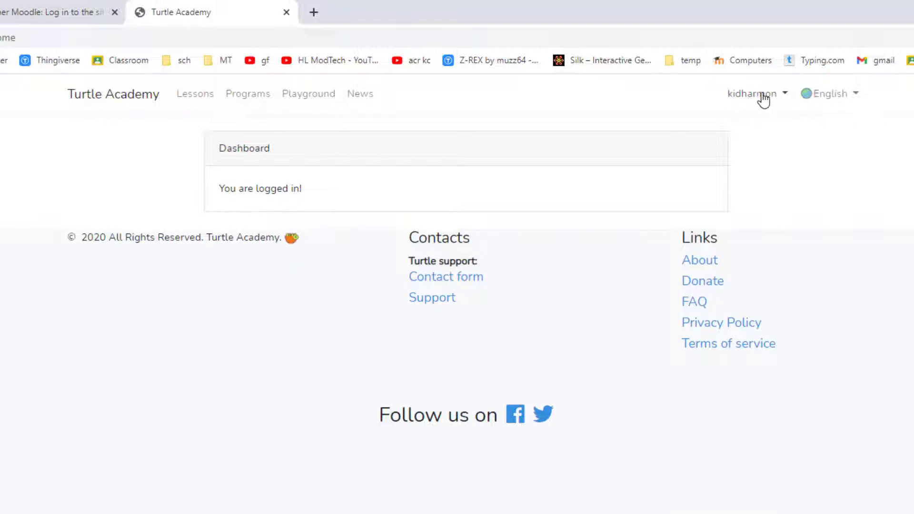
# Go to the account profile and show page 2 of saved programs
pyautogui.click(754, 93)
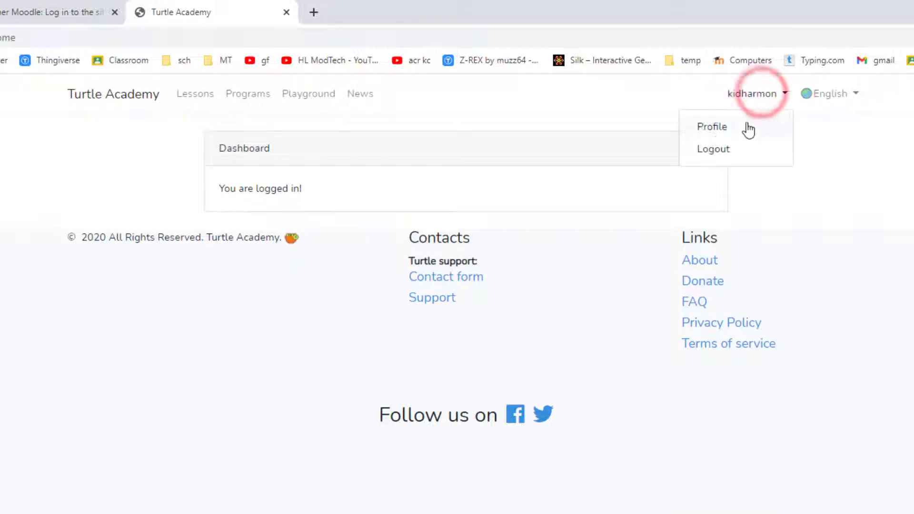
pyautogui.click(711, 127)
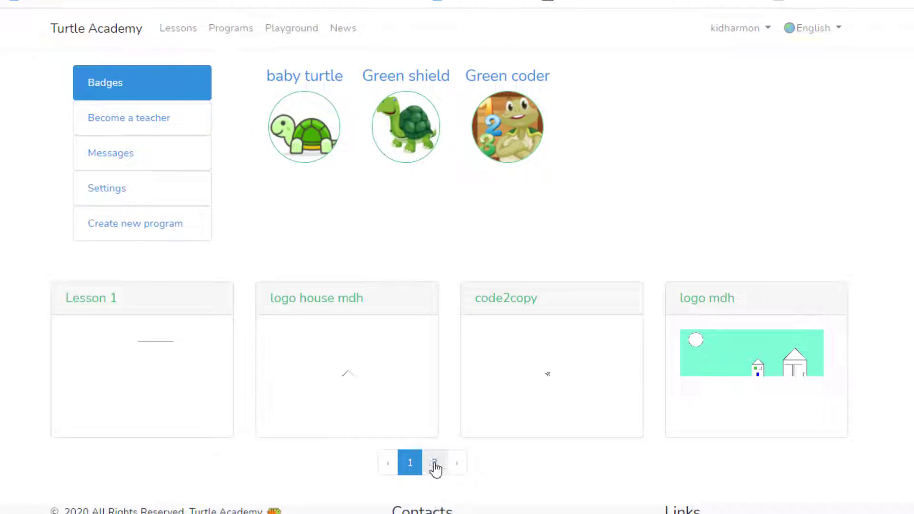
pyautogui.click(435, 463)
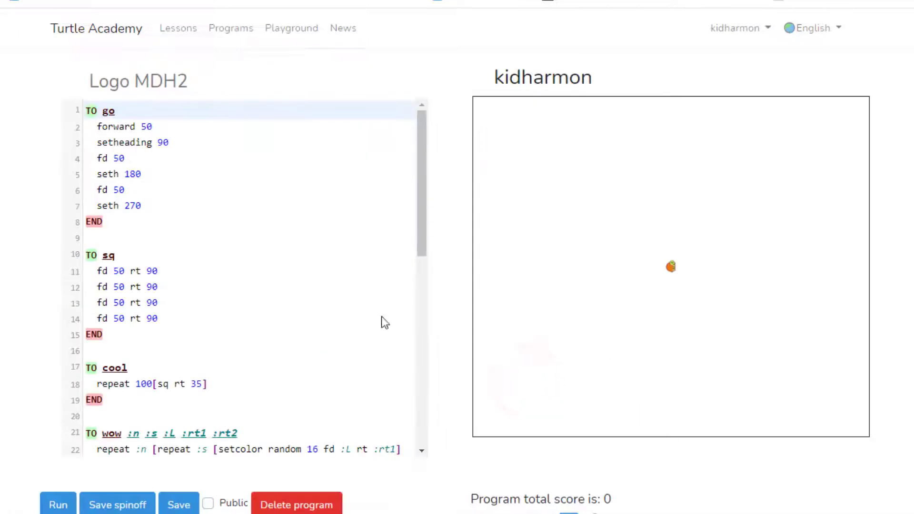
pyautogui.moveTo(460, 190)
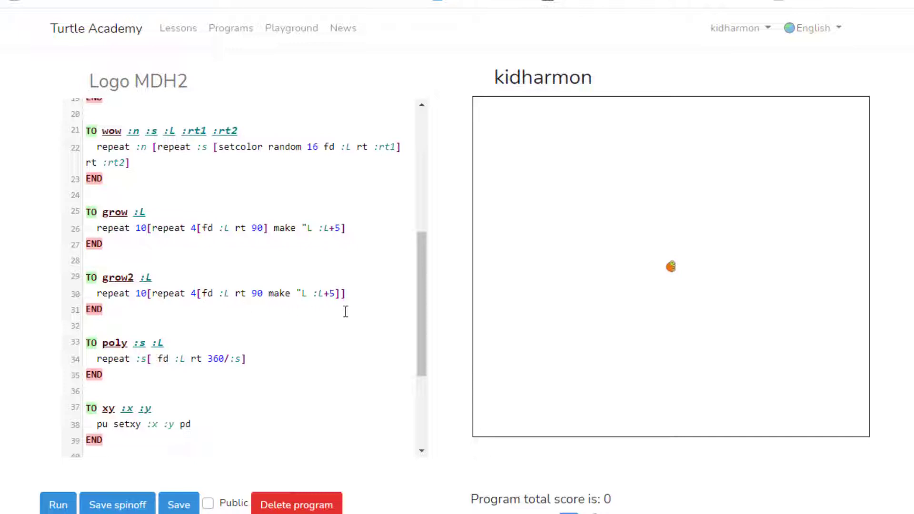
# Comment out drawing lines 45–48 in Logo MDH2 and save the program
pyautogui.scroll(-3)
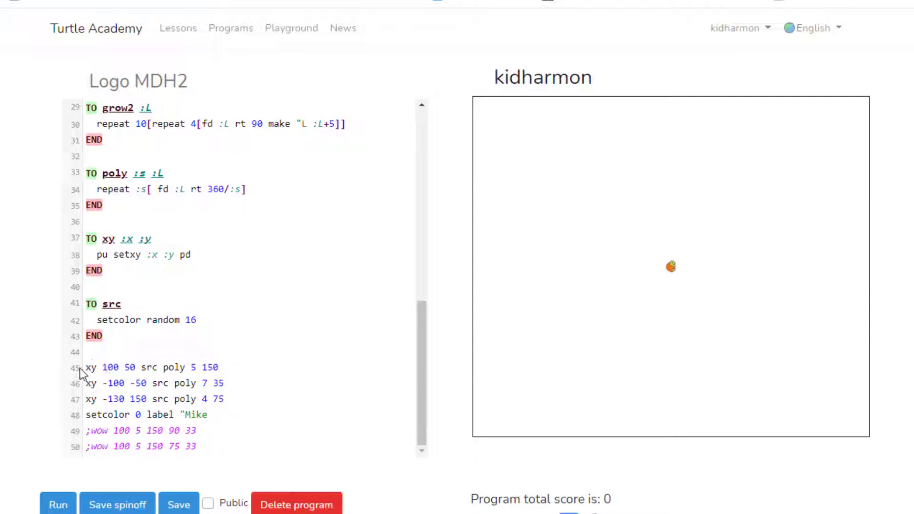
pyautogui.click(91, 368)
pyautogui.write(';')
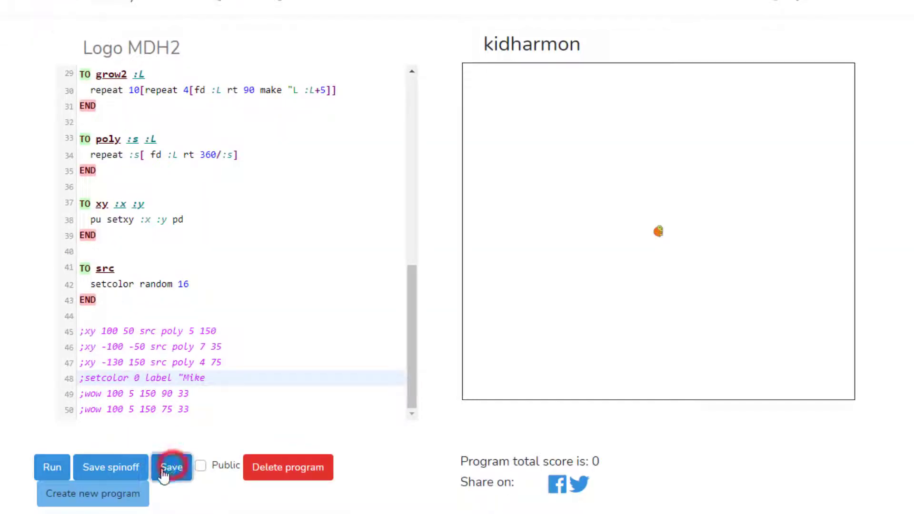
pyautogui.click(172, 466)
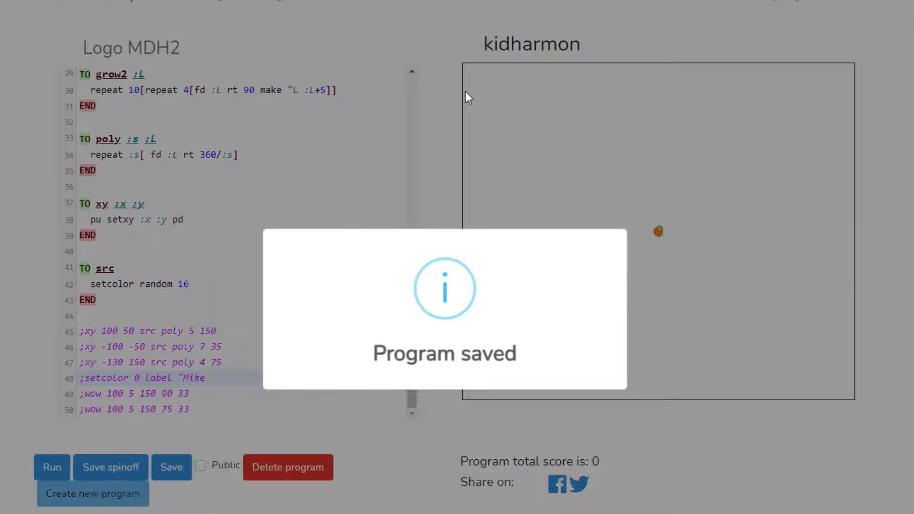
pyautogui.click(171, 467)
pyautogui.write('TO amaze')
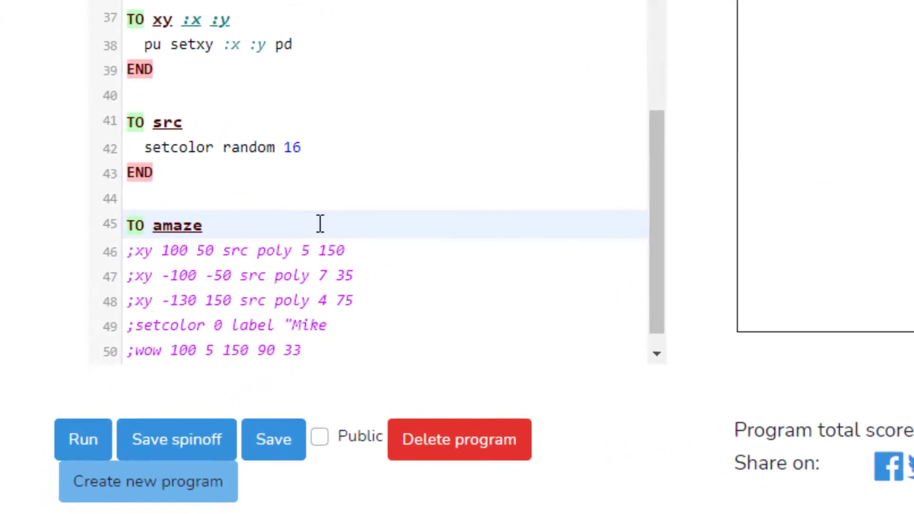
# Finish the amaze procedure header with parameters :p :L :a
pyautogui.write(':p')
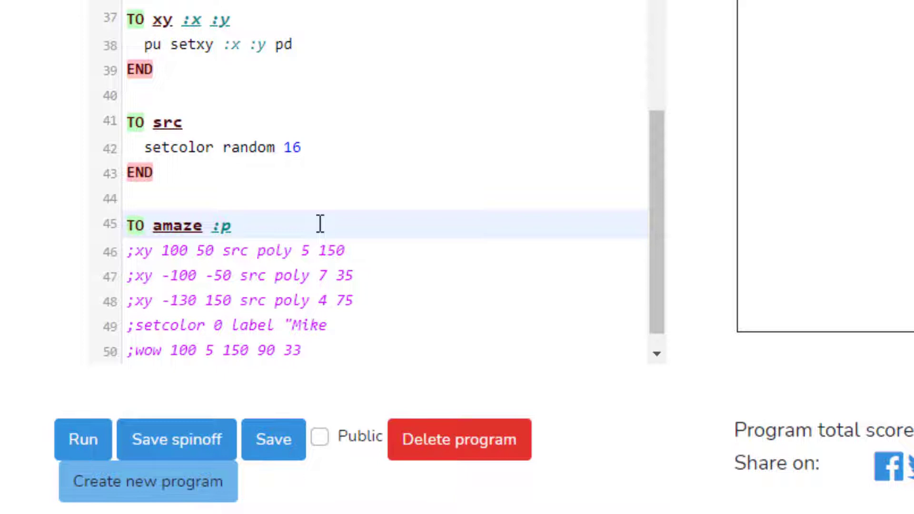
pyautogui.write(':')
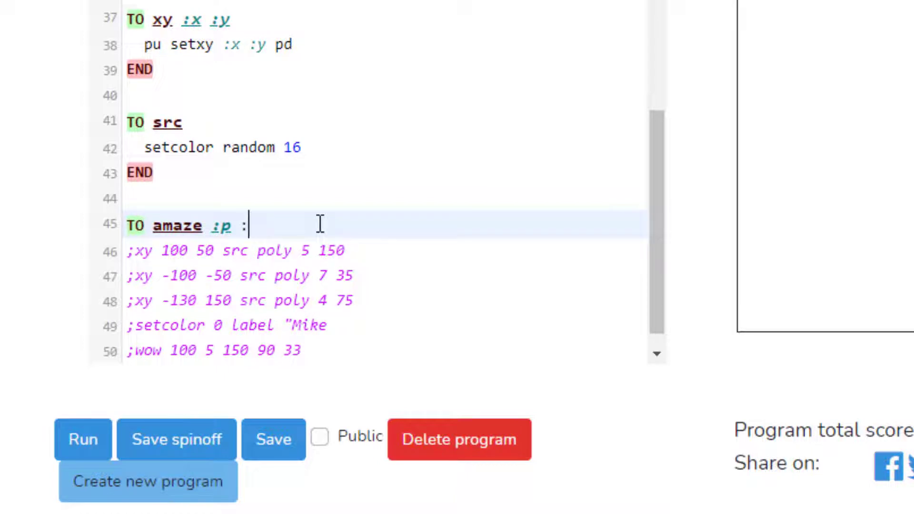
pyautogui.write(':L')
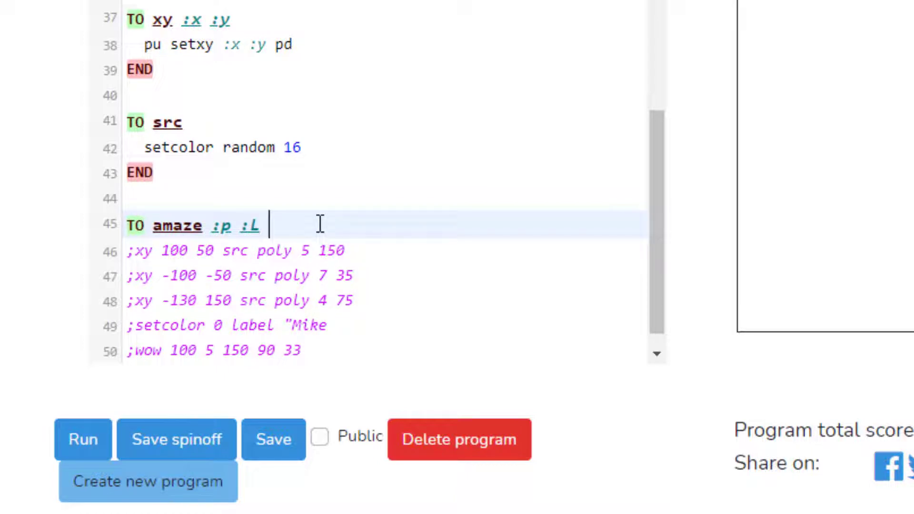
pyautogui.write(':a')
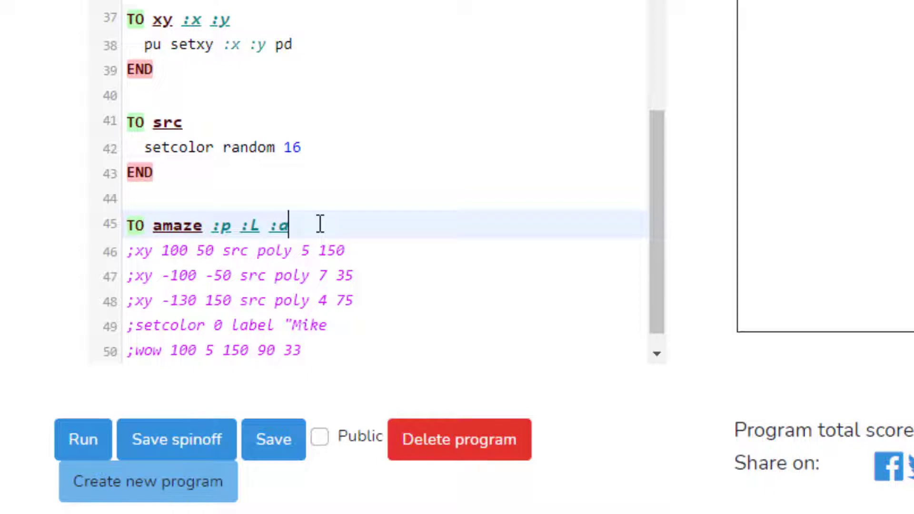
pyautogui.press('enter')
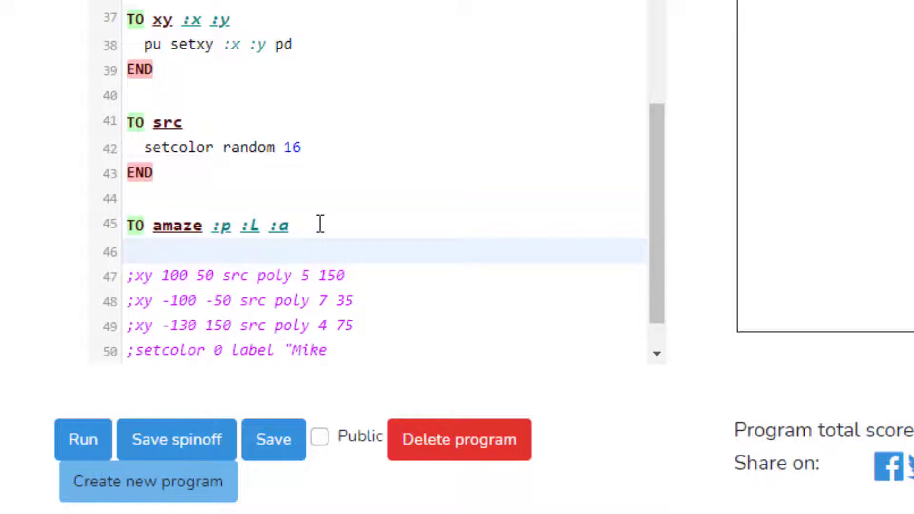
# Write the body repeat 100[src poly :p :L rt :a] and close with END
pyautogui.write('repeat')
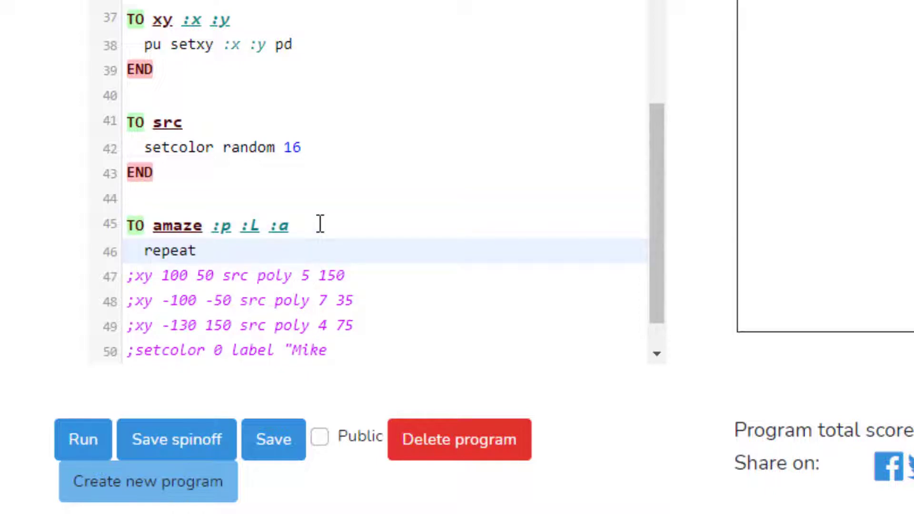
pyautogui.write('100')
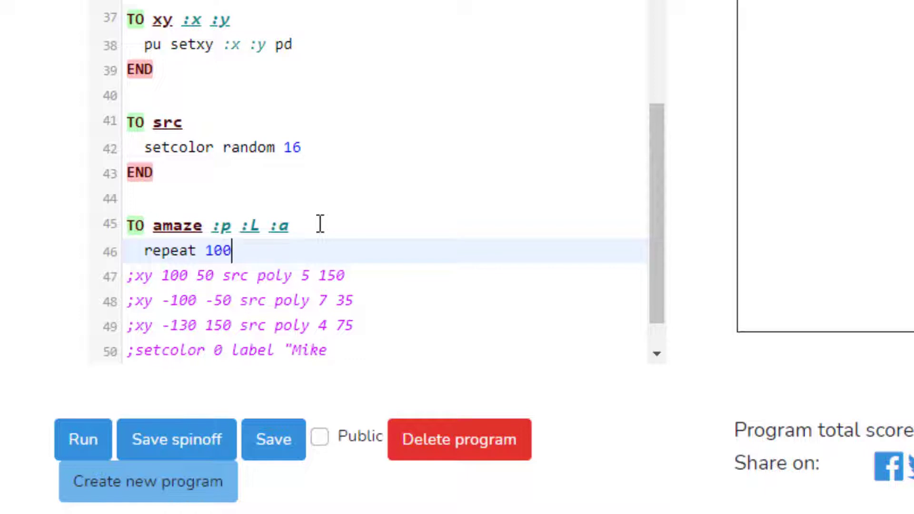
pyautogui.write('[')
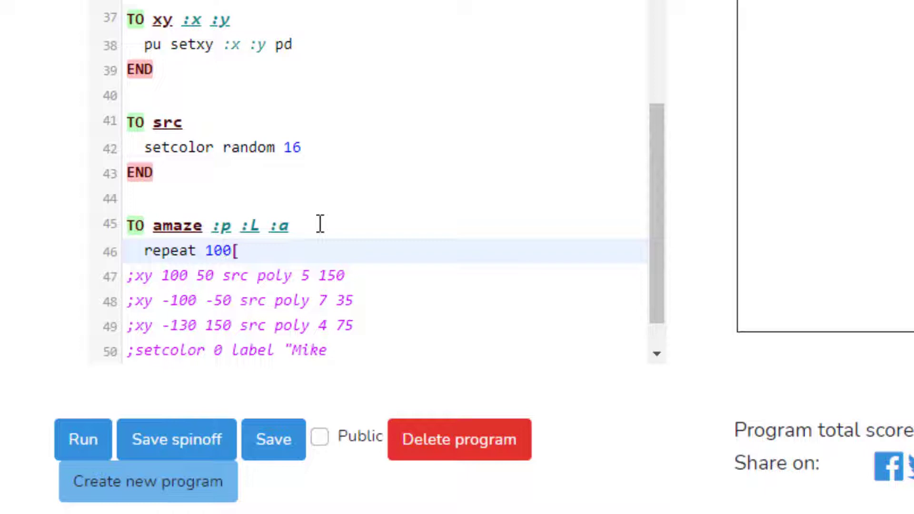
pyautogui.write('src')
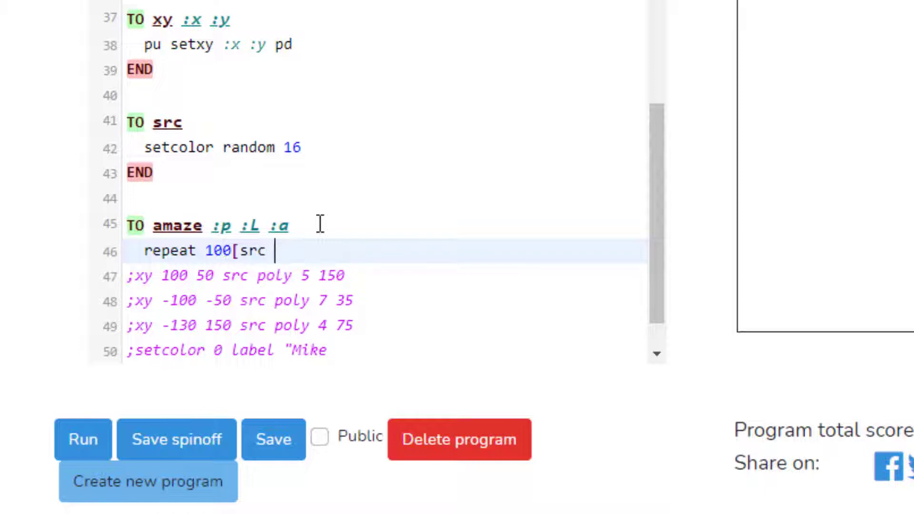
pyautogui.write('pol')
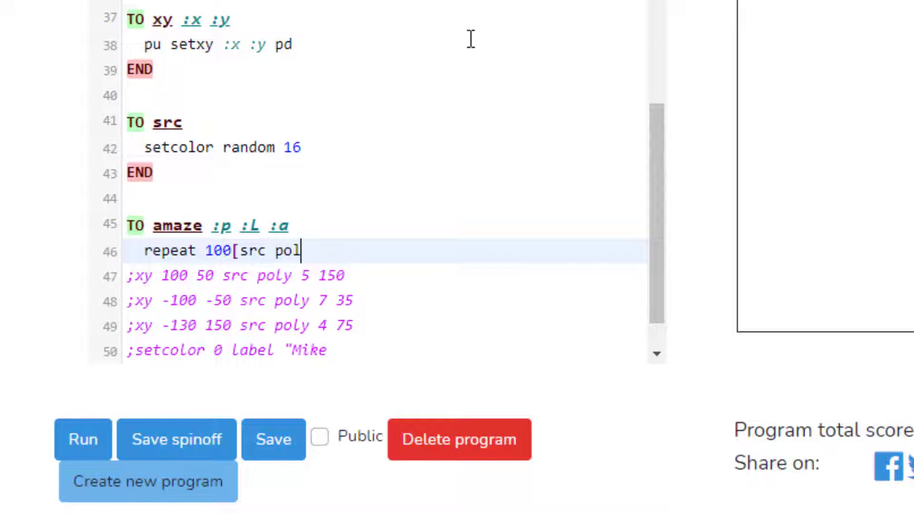
pyautogui.write('y')
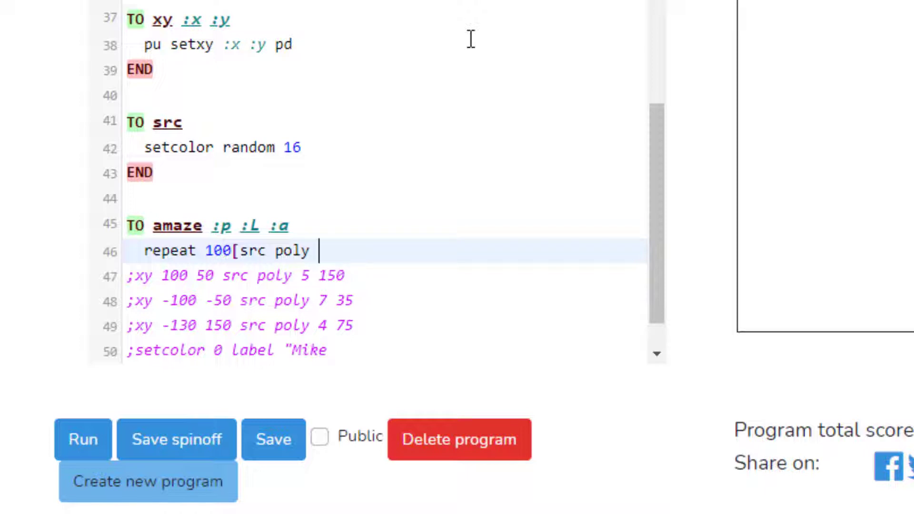
pyautogui.write(':p :L')
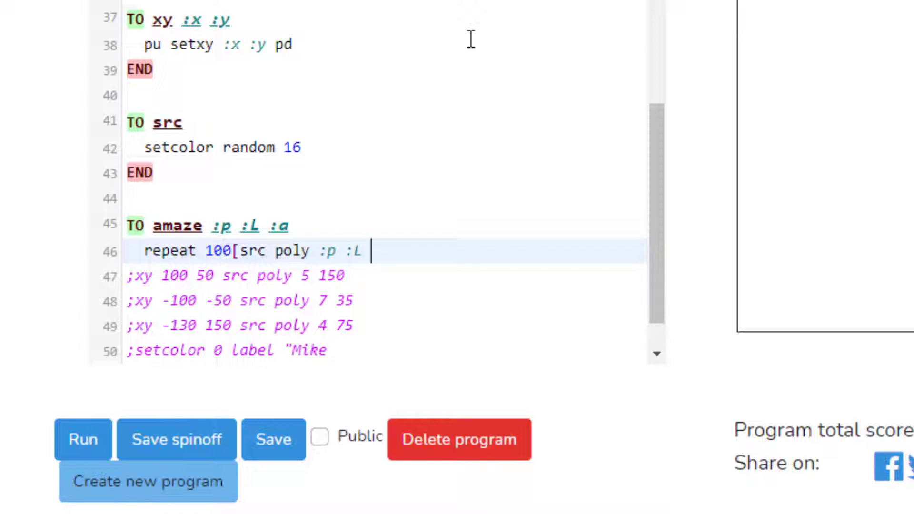
pyautogui.write('rt :')
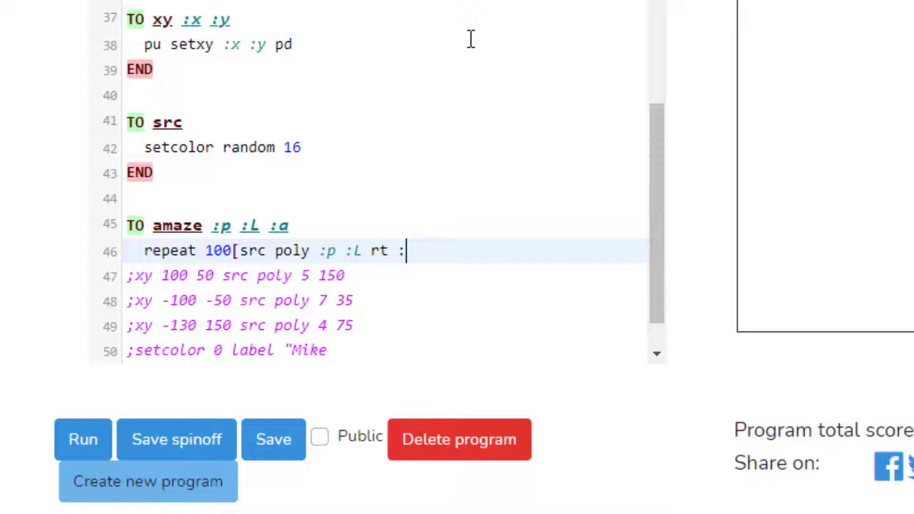
pyautogui.write('a]')
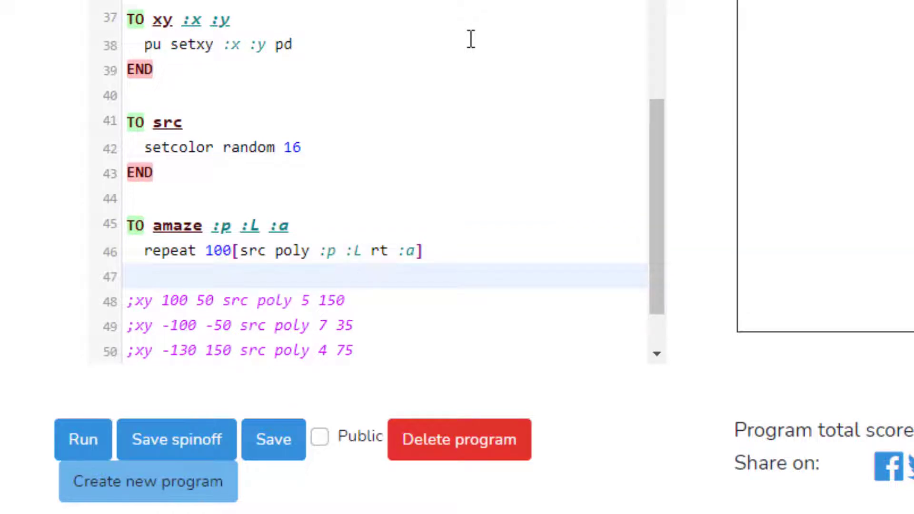
pyautogui.write('END')
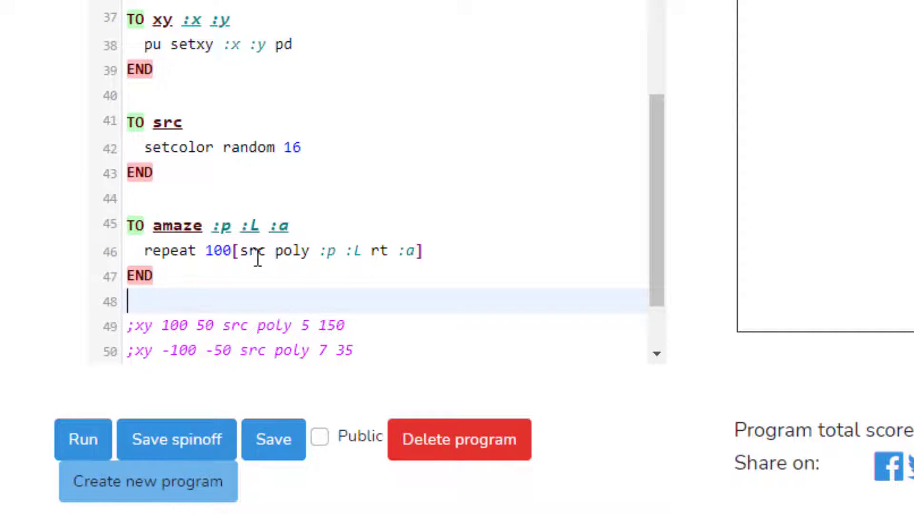
pyautogui.moveTo(163, 297)
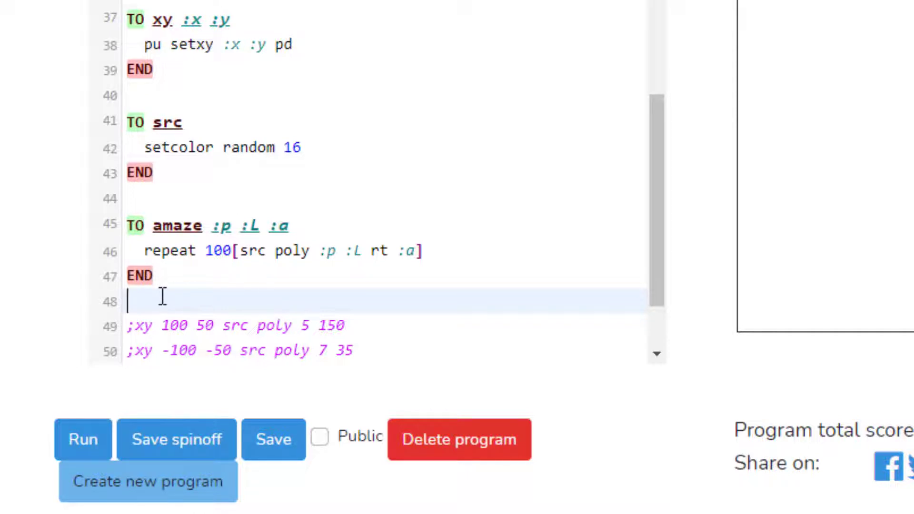
# Add the call amaze 4 100 20 below END and run it to draw rotating squares
pyautogui.click(273, 439)
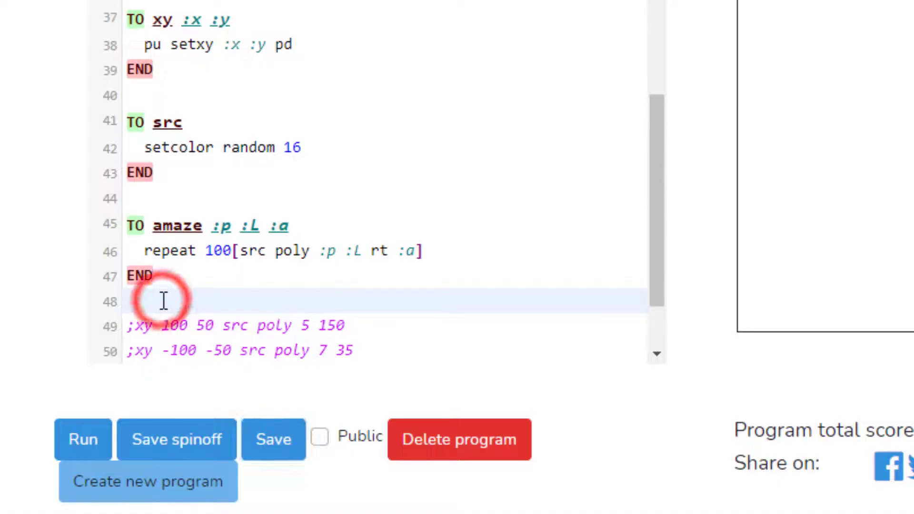
pyautogui.write('amaze 4')
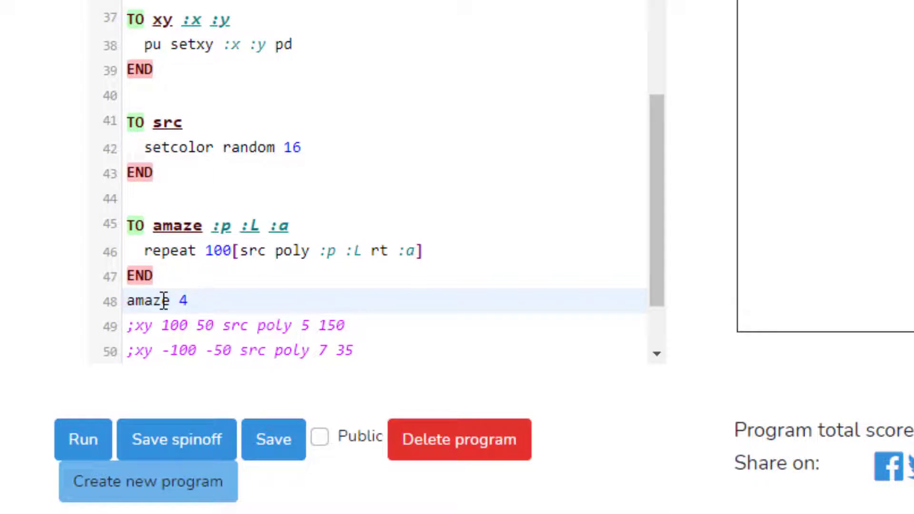
pyautogui.write('100')
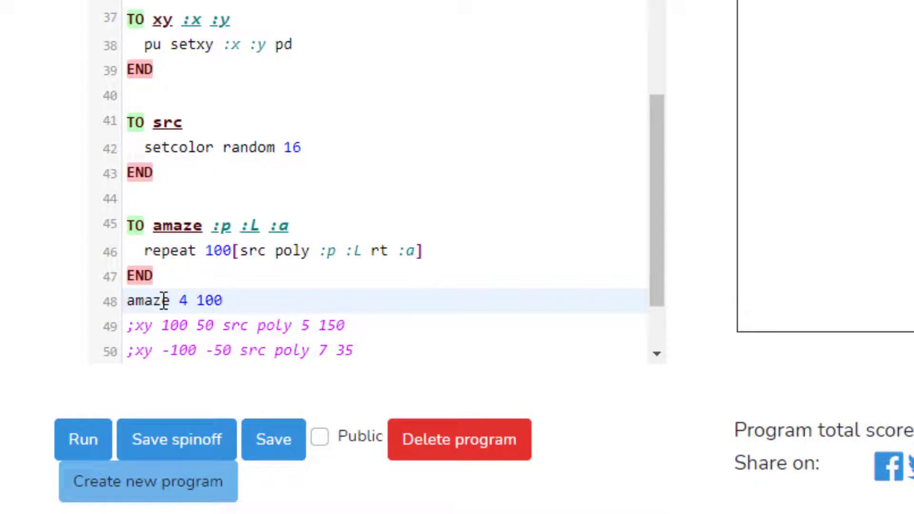
pyautogui.write('2')
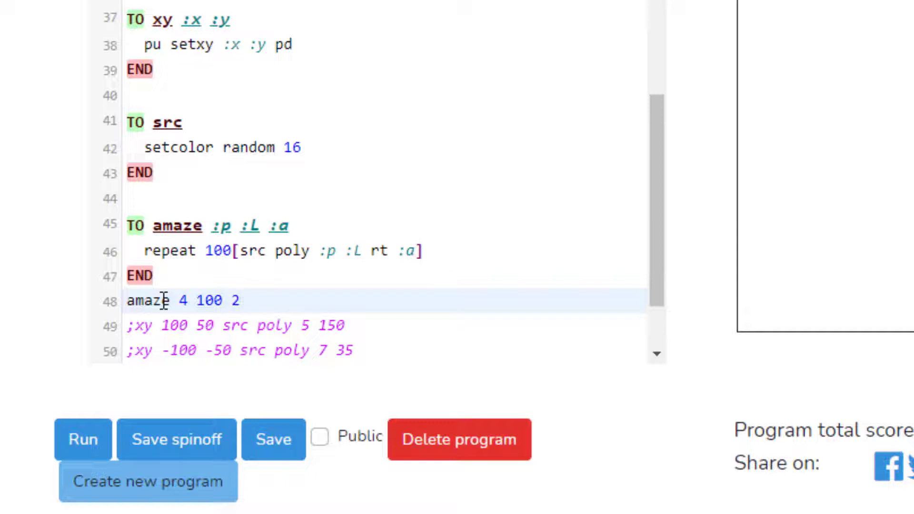
pyautogui.write('0')
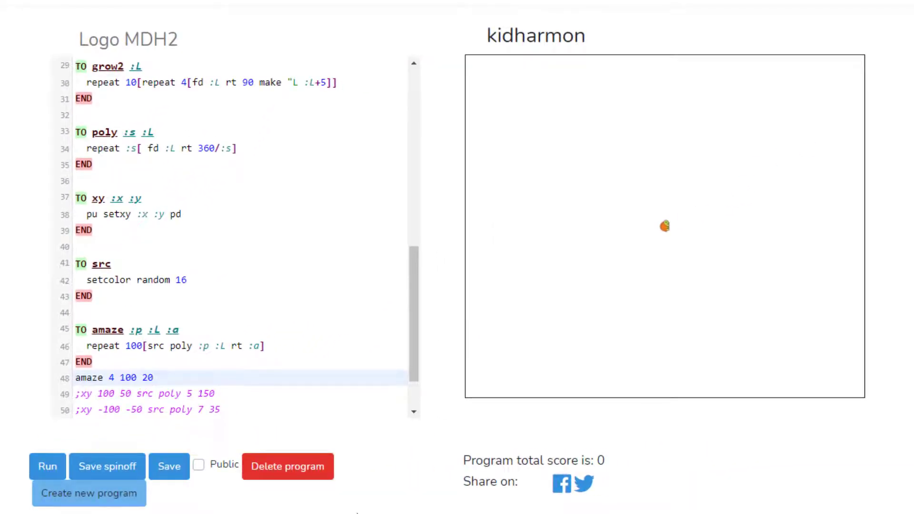
pyautogui.click(152, 377)
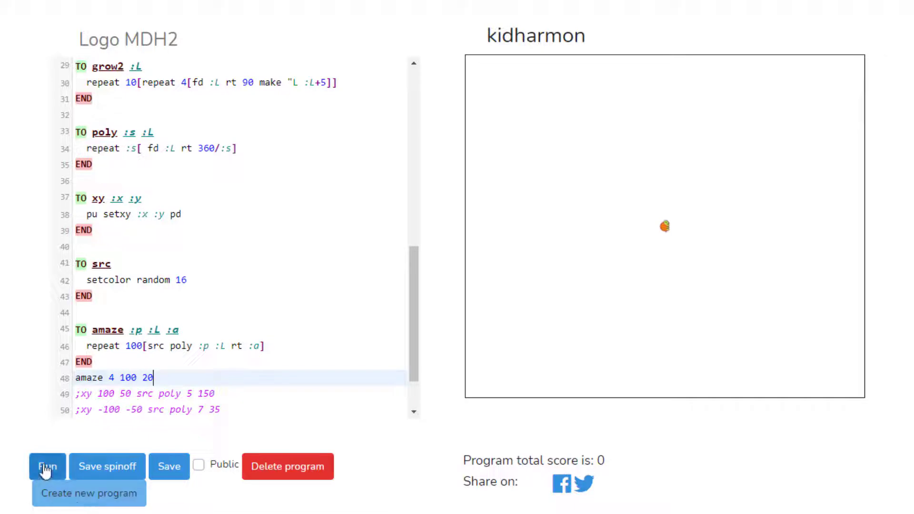
pyautogui.click(47, 466)
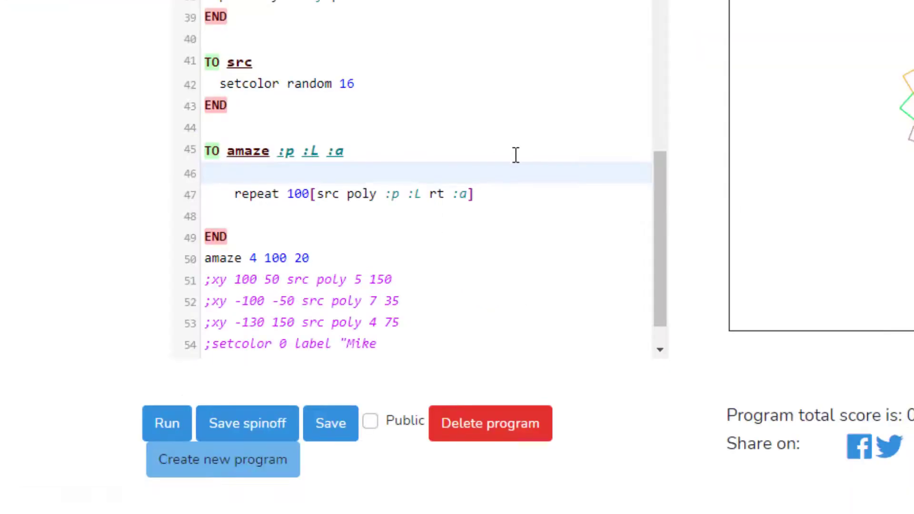
# Insert setwidth 4 above the repeat line in amaze
pyautogui.write('se')
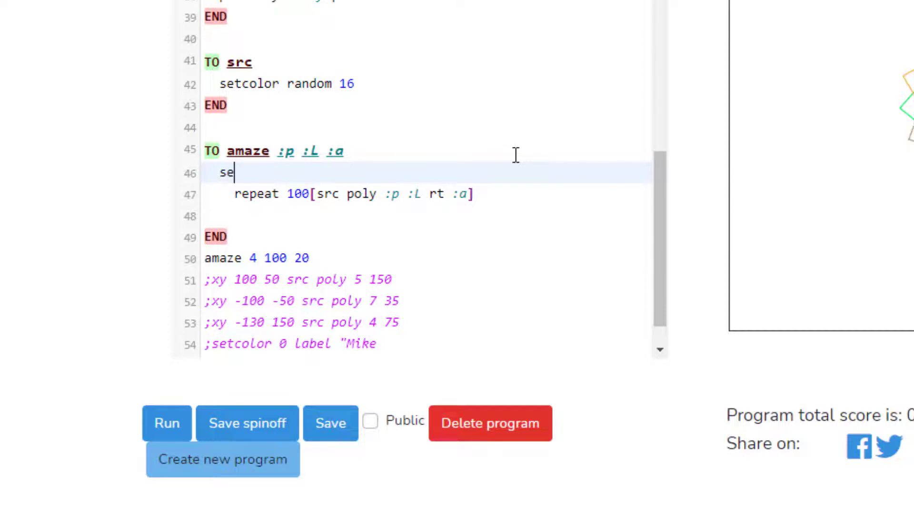
pyautogui.write('twi')
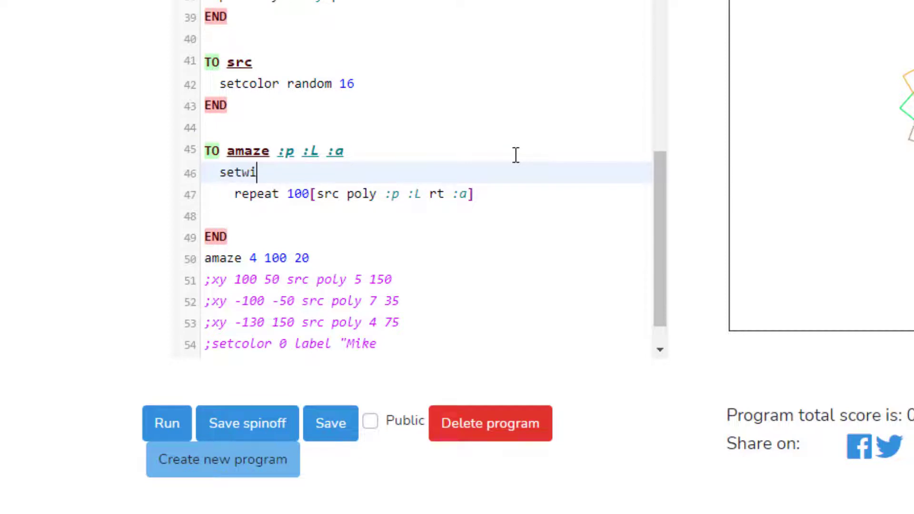
pyautogui.write('dth')
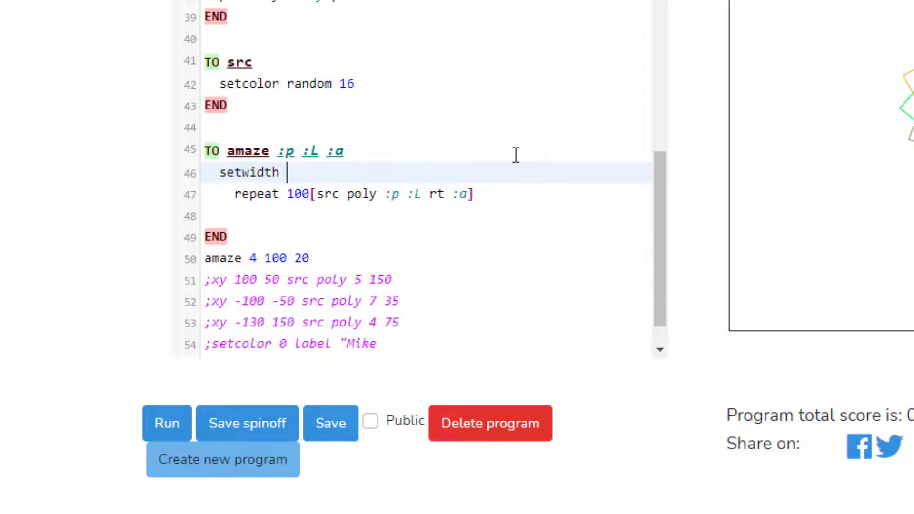
pyautogui.write('4')
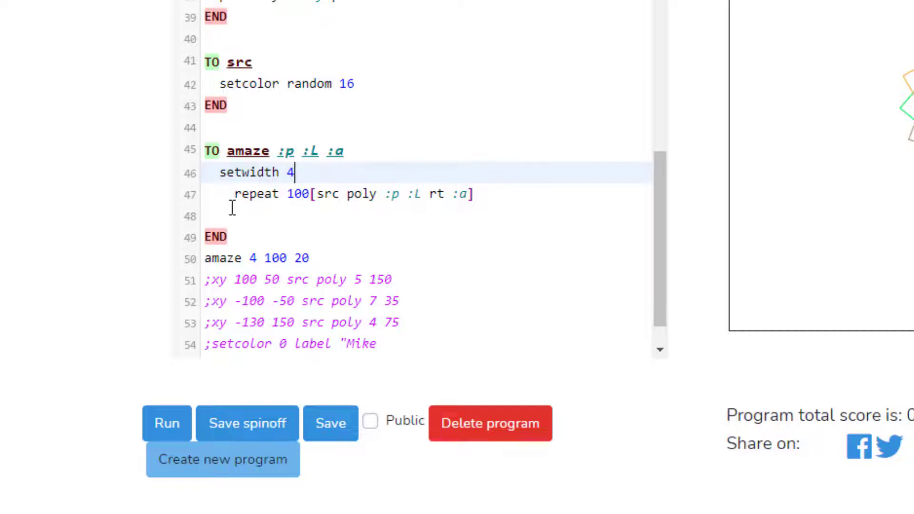
# Insert setwidth 1 after the loop to reset the pen width
pyautogui.click(233, 216)
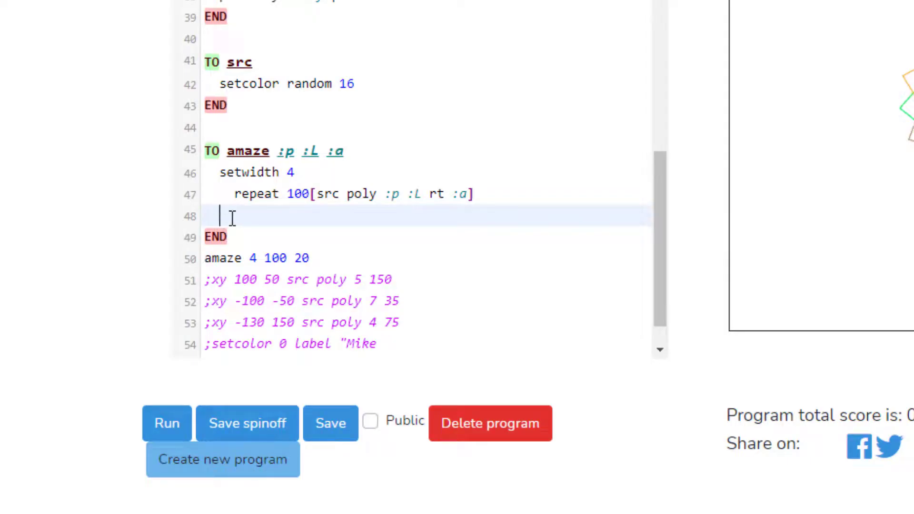
pyautogui.write('setwidth')
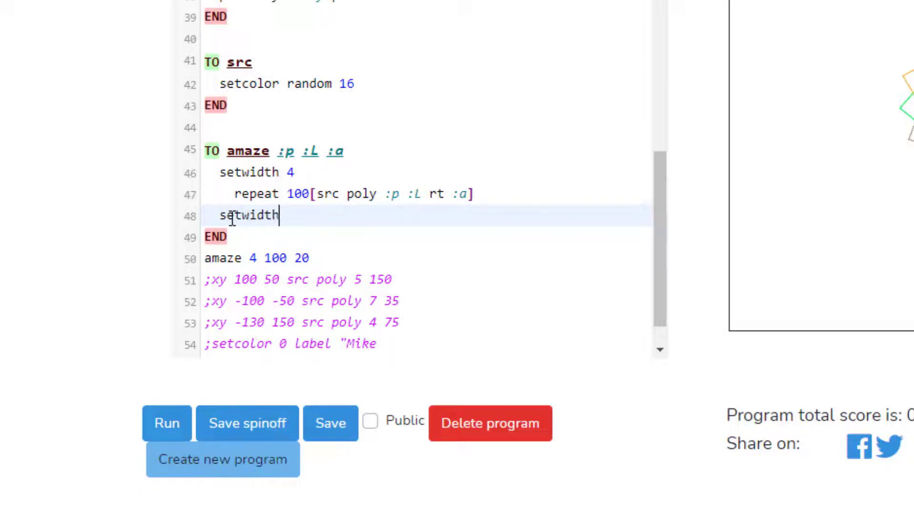
pyautogui.write('1')
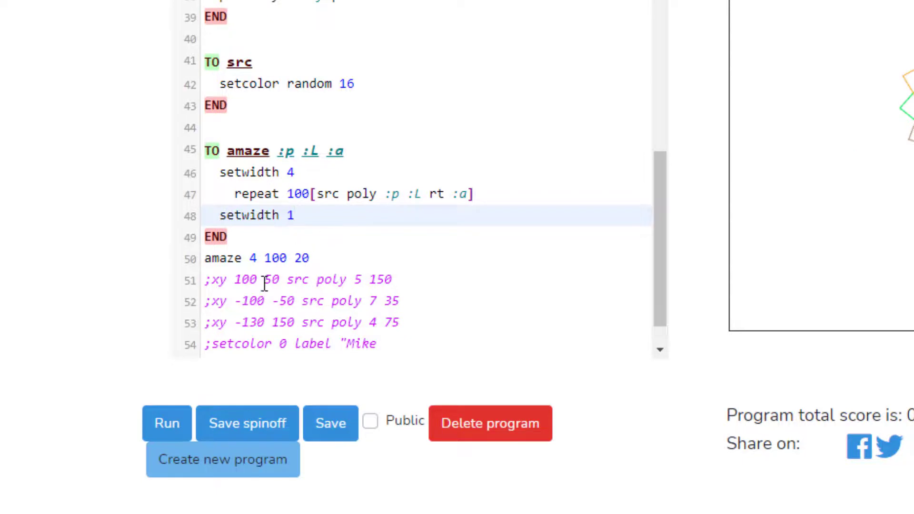
pyautogui.click(166, 423)
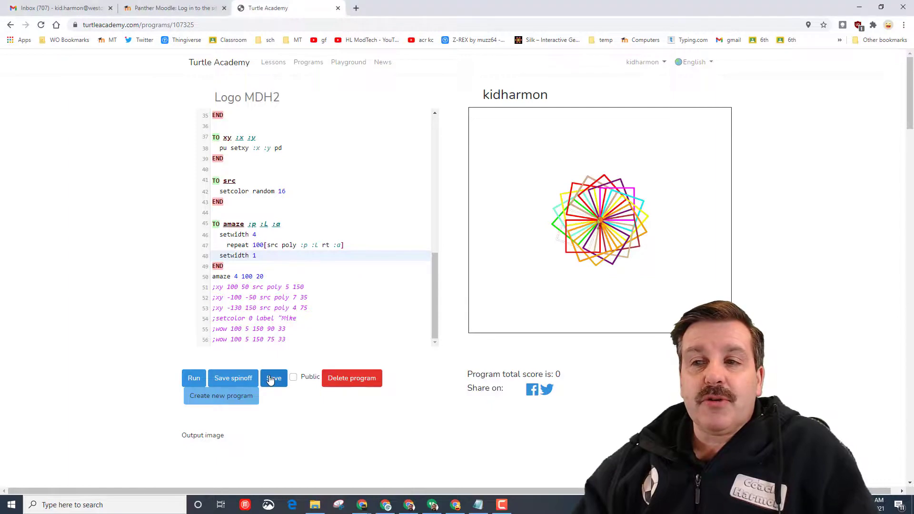
# Change the call to amaze 7 120 33, run it to draw the sphere, and save
pyautogui.click(273, 378)
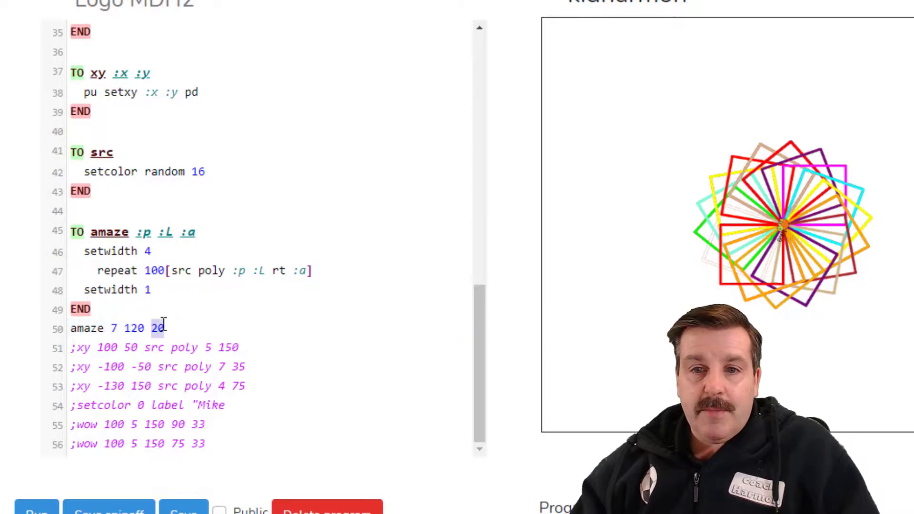
pyautogui.write('33')
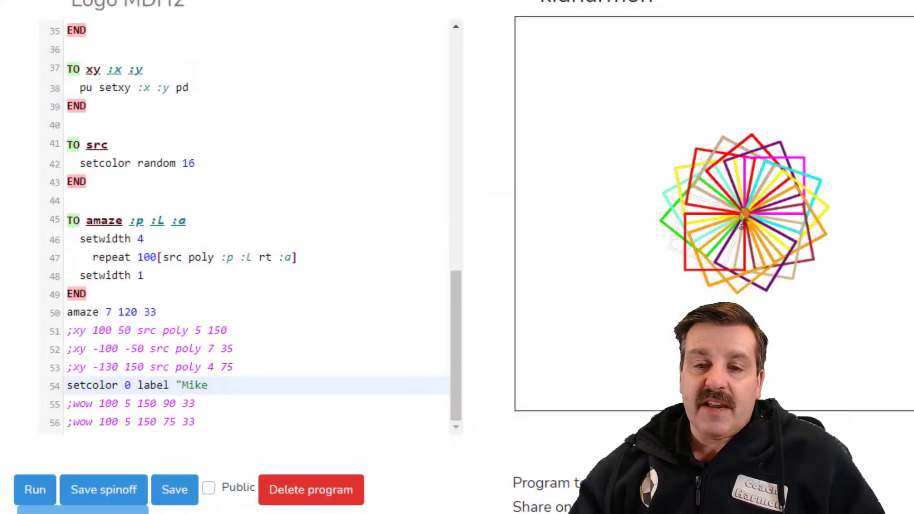
pyautogui.click(34, 490)
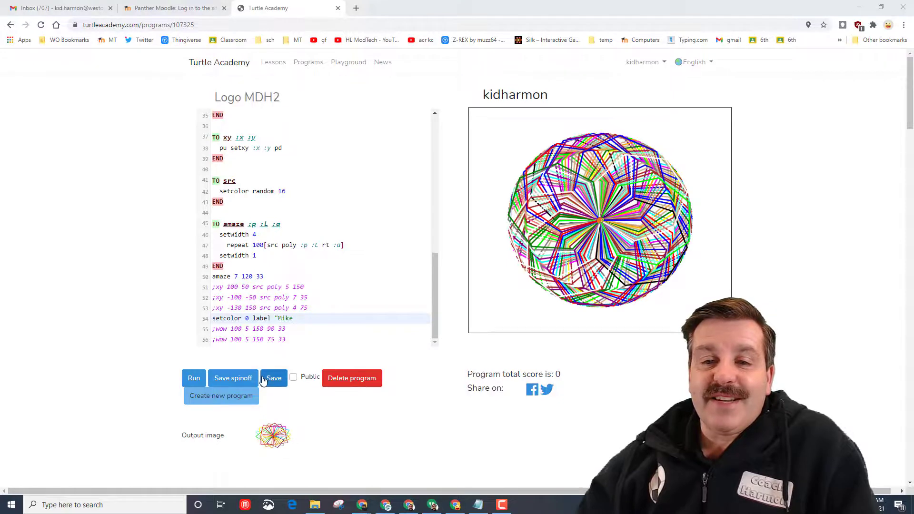
pyautogui.click(273, 378)
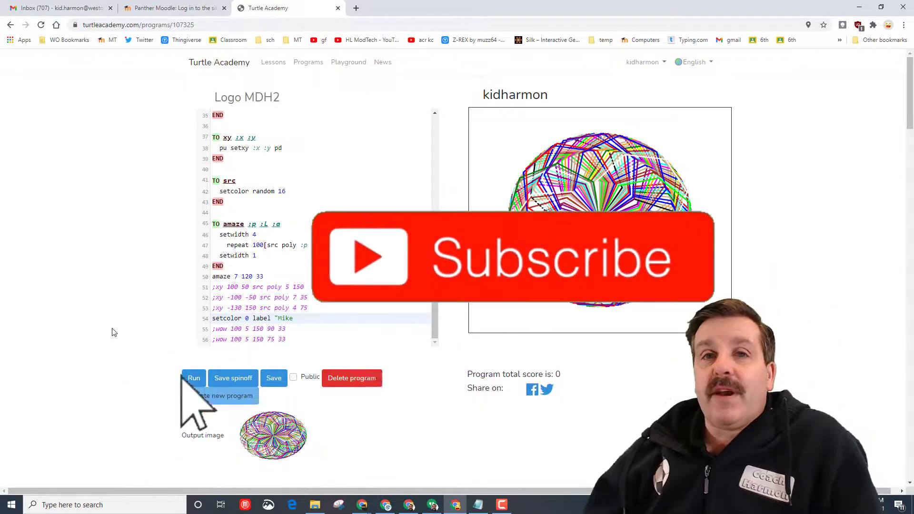
pyautogui.click(193, 378)
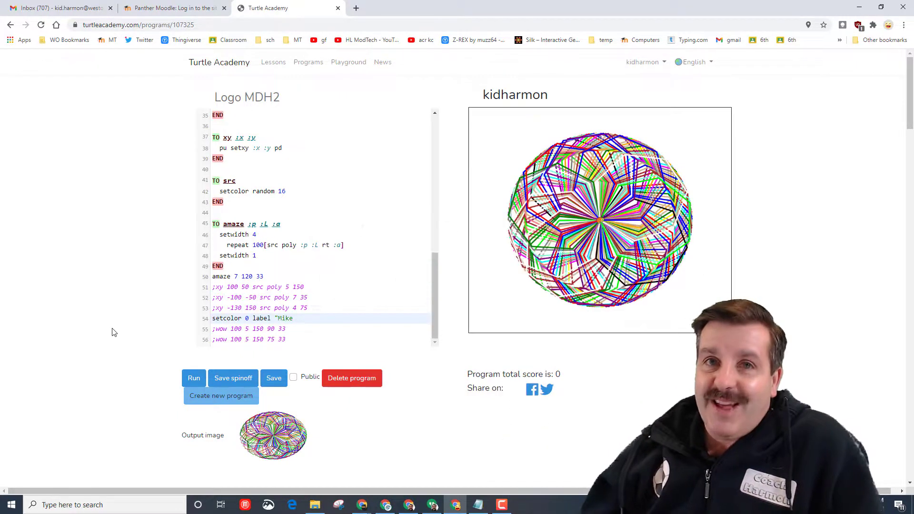